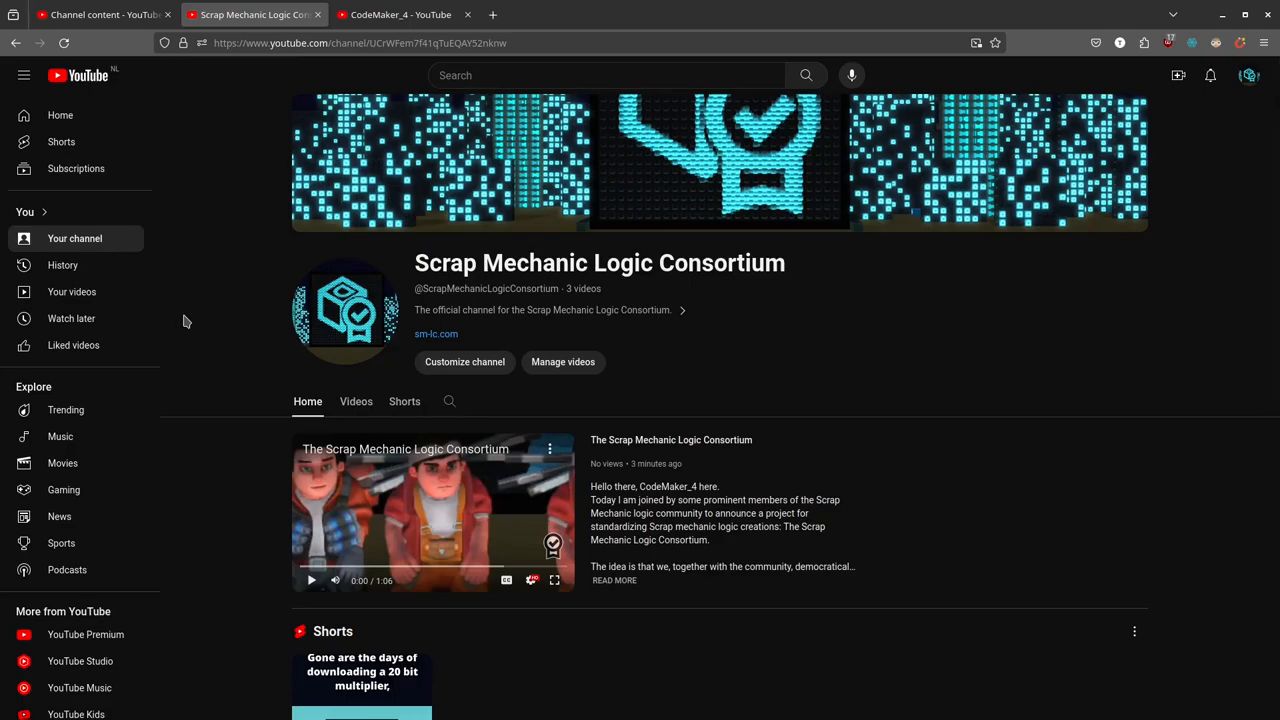
pyautogui.moveTo(251, 364)
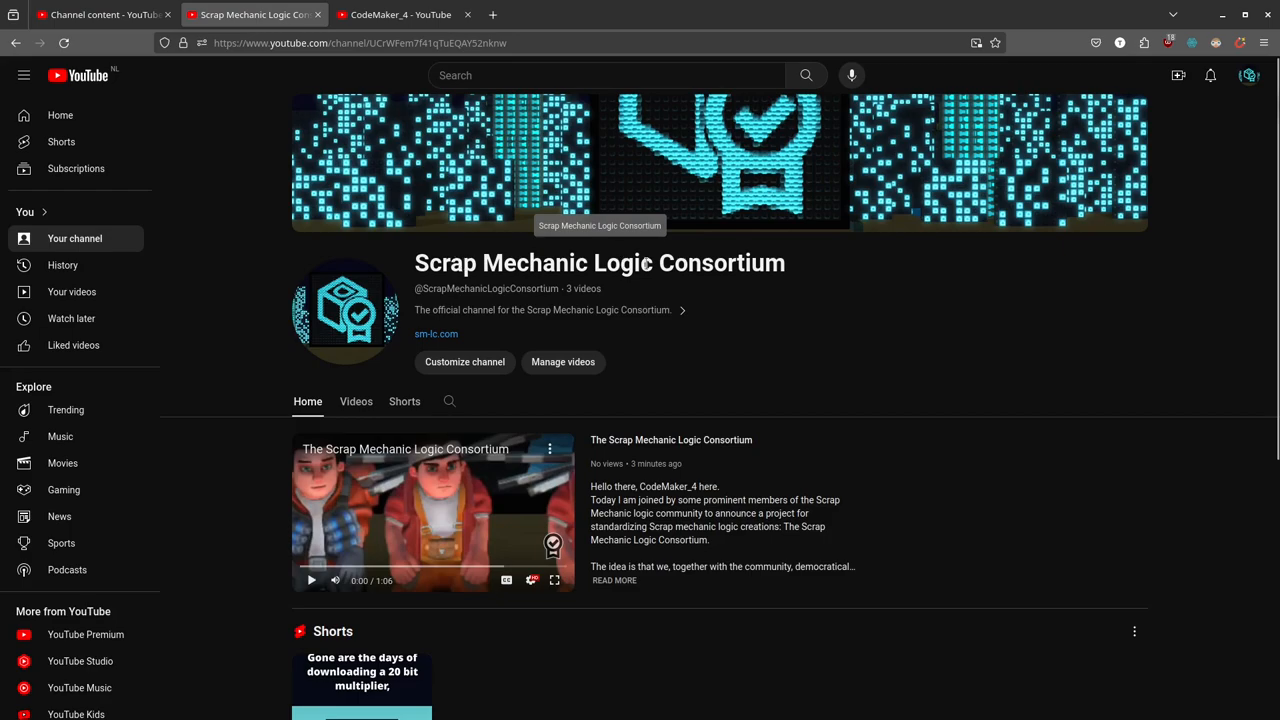
pyautogui.moveTo(680, 263)
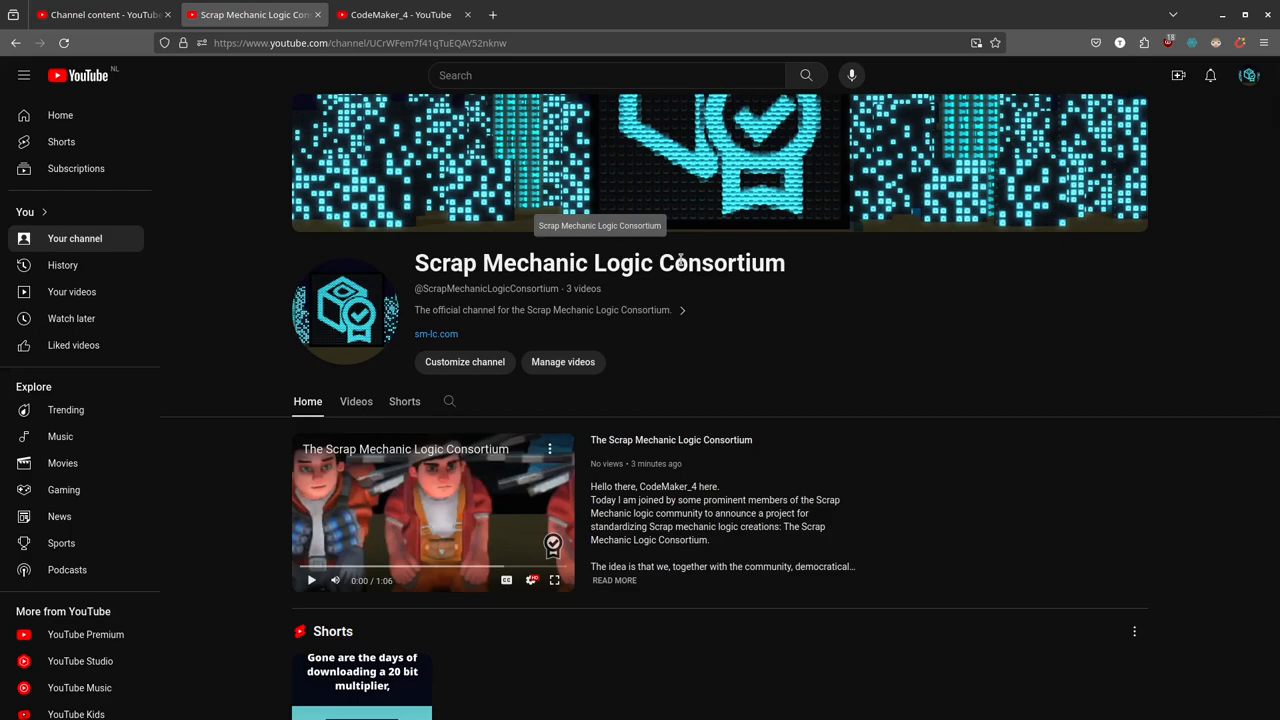
pyautogui.moveTo(1168, 326)
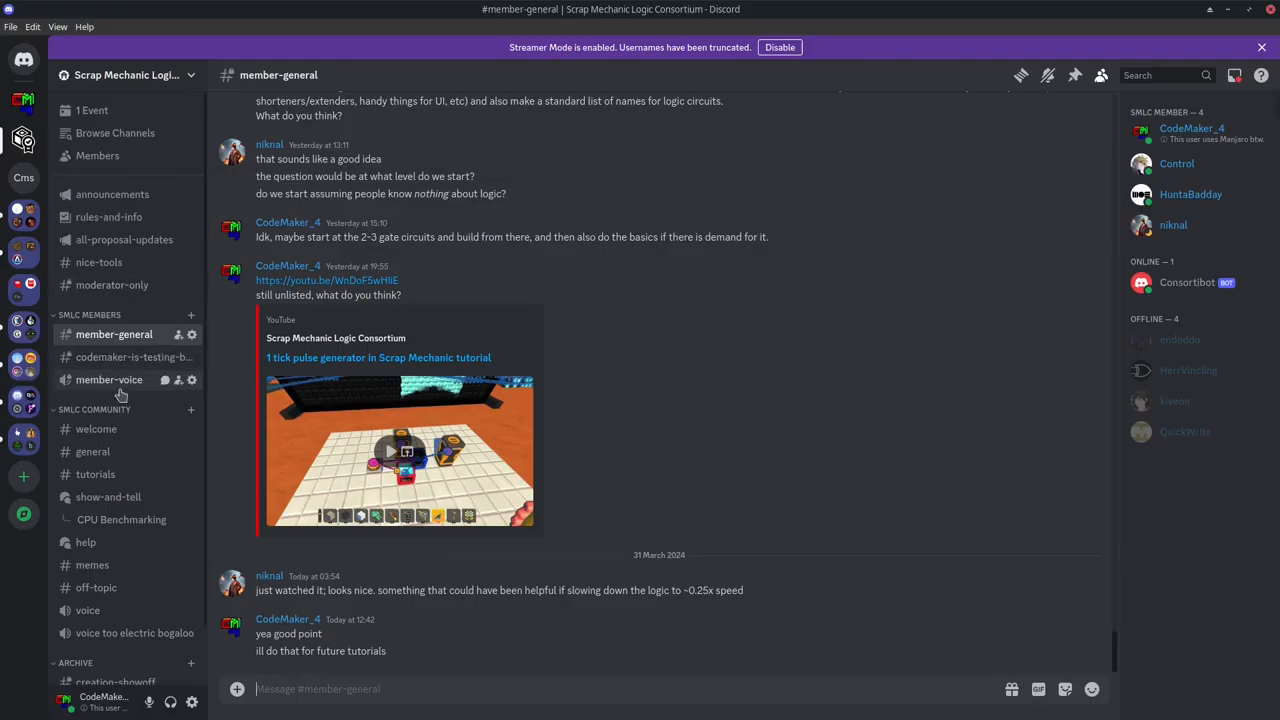
# Step: From the SMLC channel, open sm-lc.com in a new tab and go to its Terminology Timing page
pyautogui.click(92, 451)
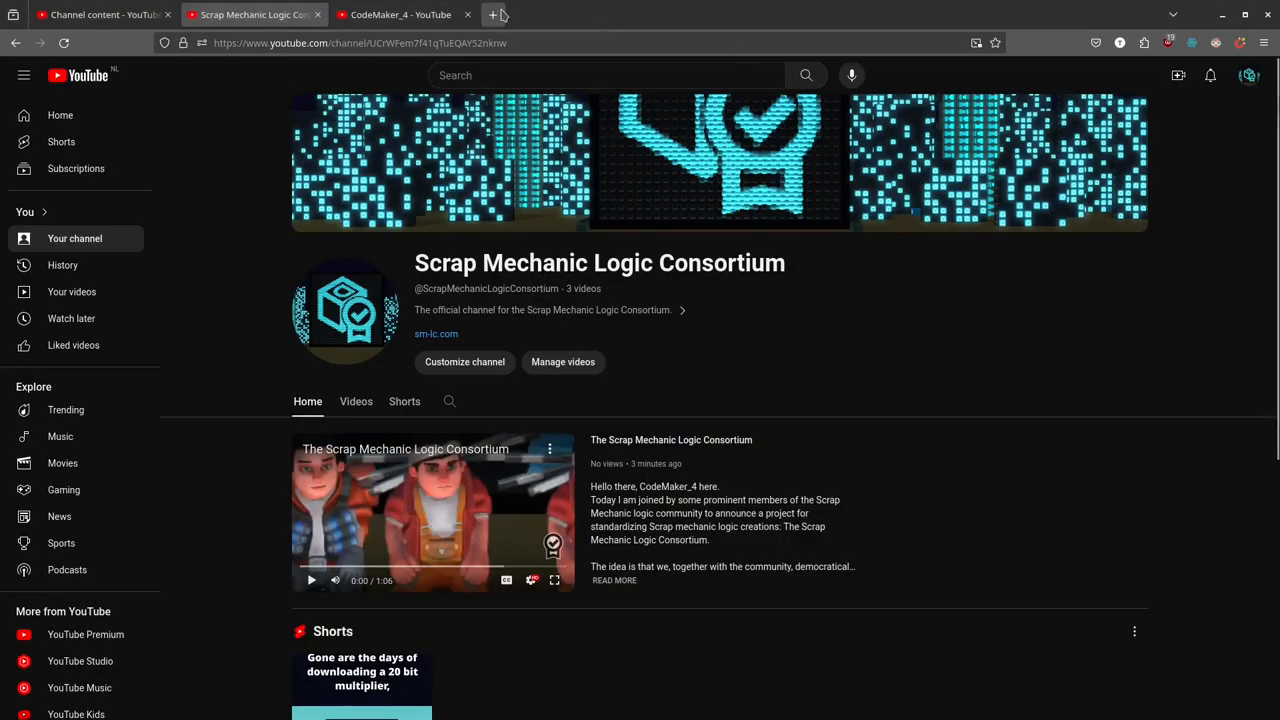
pyautogui.click(436, 333)
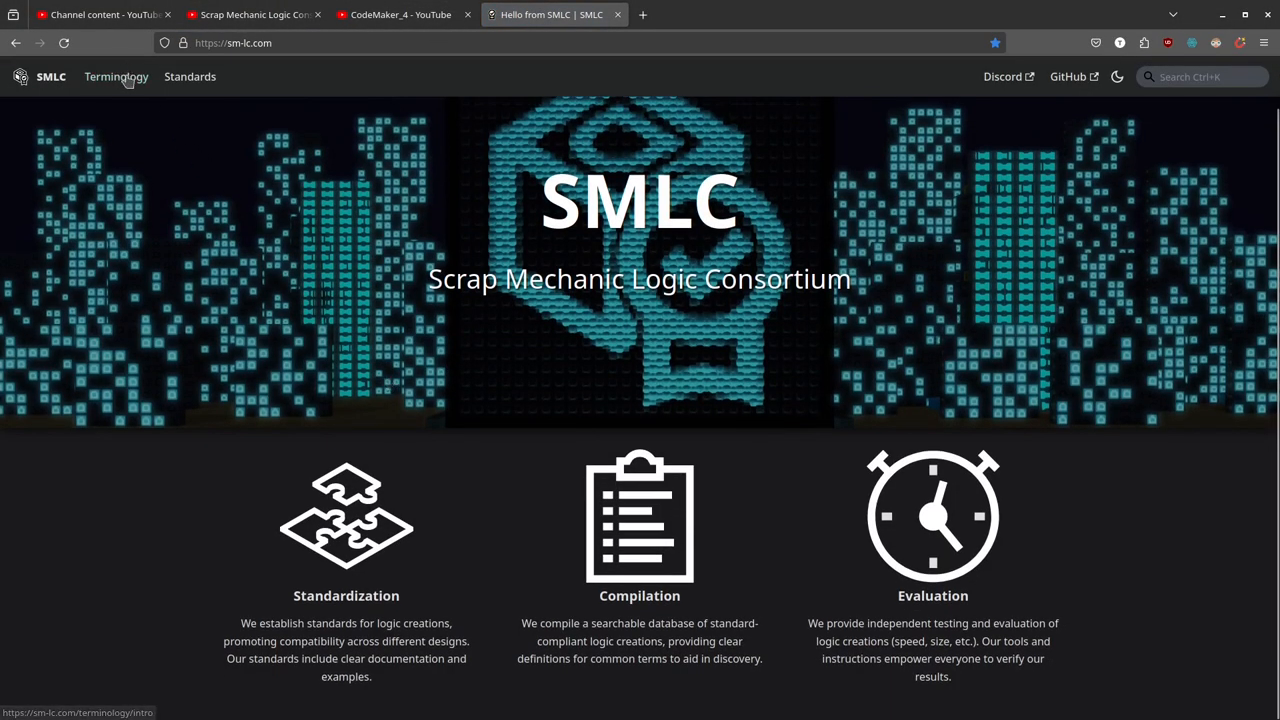
pyautogui.click(116, 76)
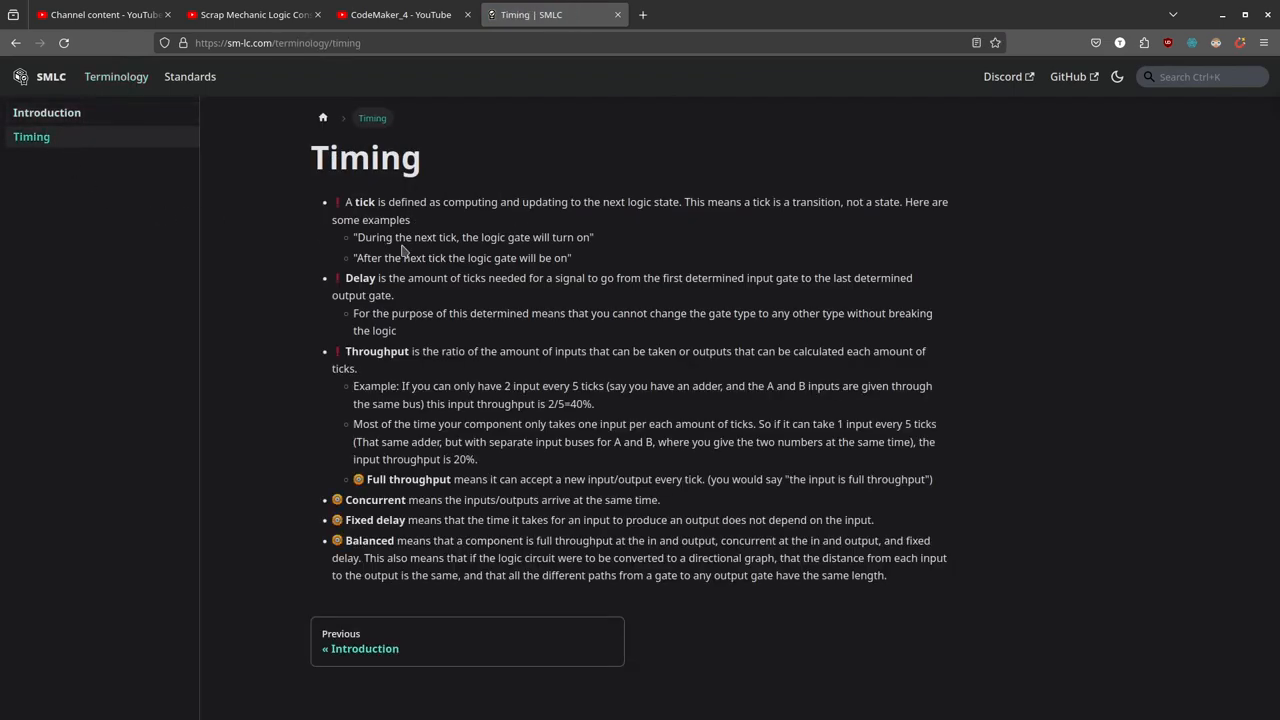
pyautogui.moveTo(428, 230)
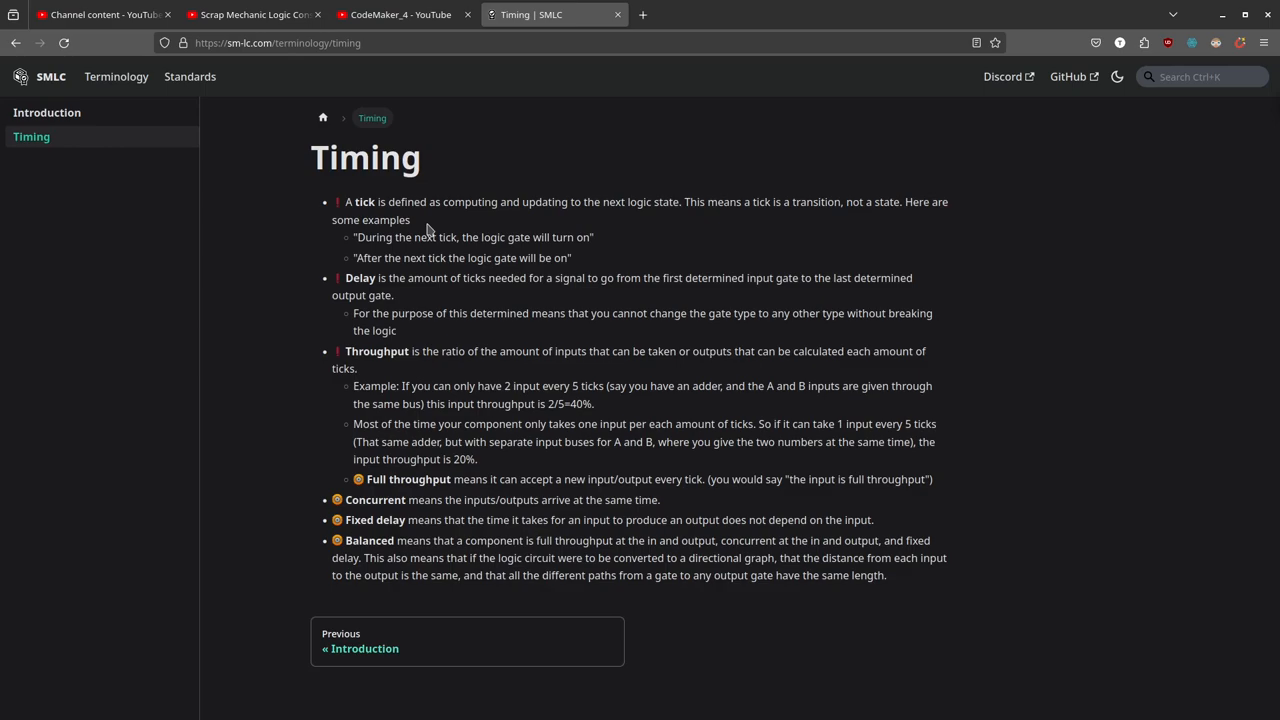
pyautogui.moveTo(410, 82)
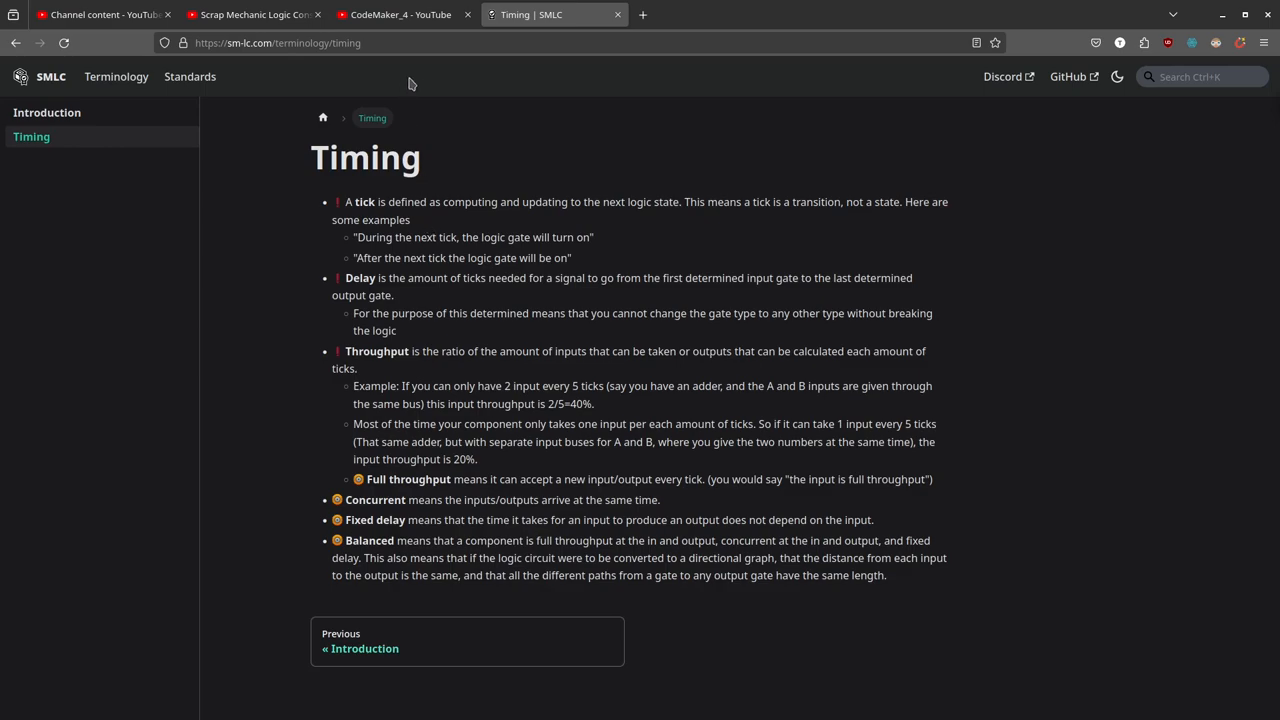
pyautogui.moveTo(377, 167)
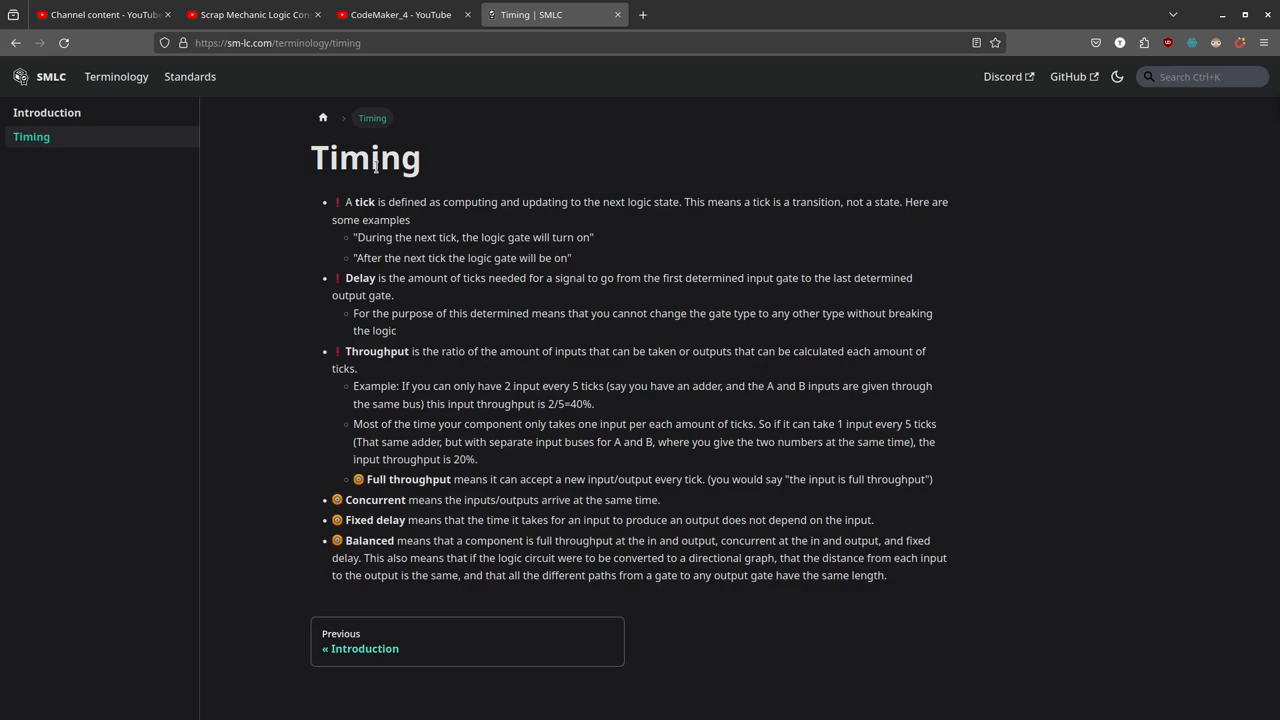
pyautogui.moveTo(268, 138)
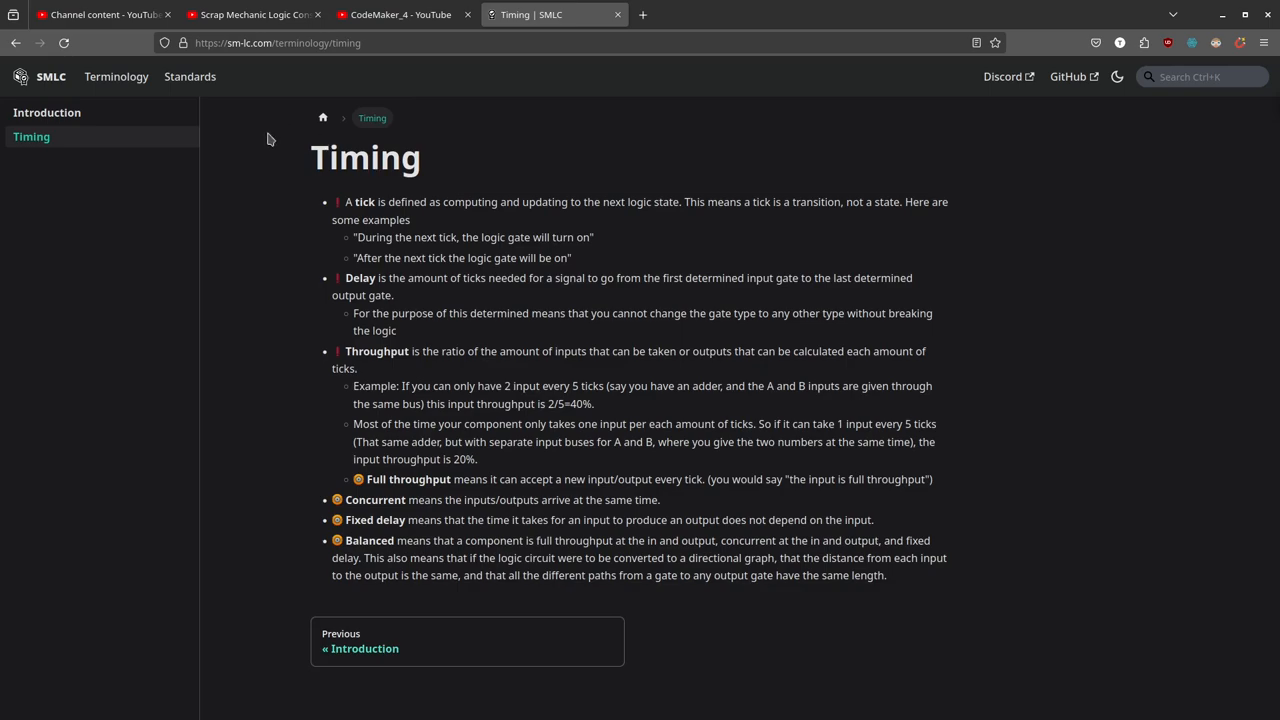
pyautogui.moveTo(337, 100)
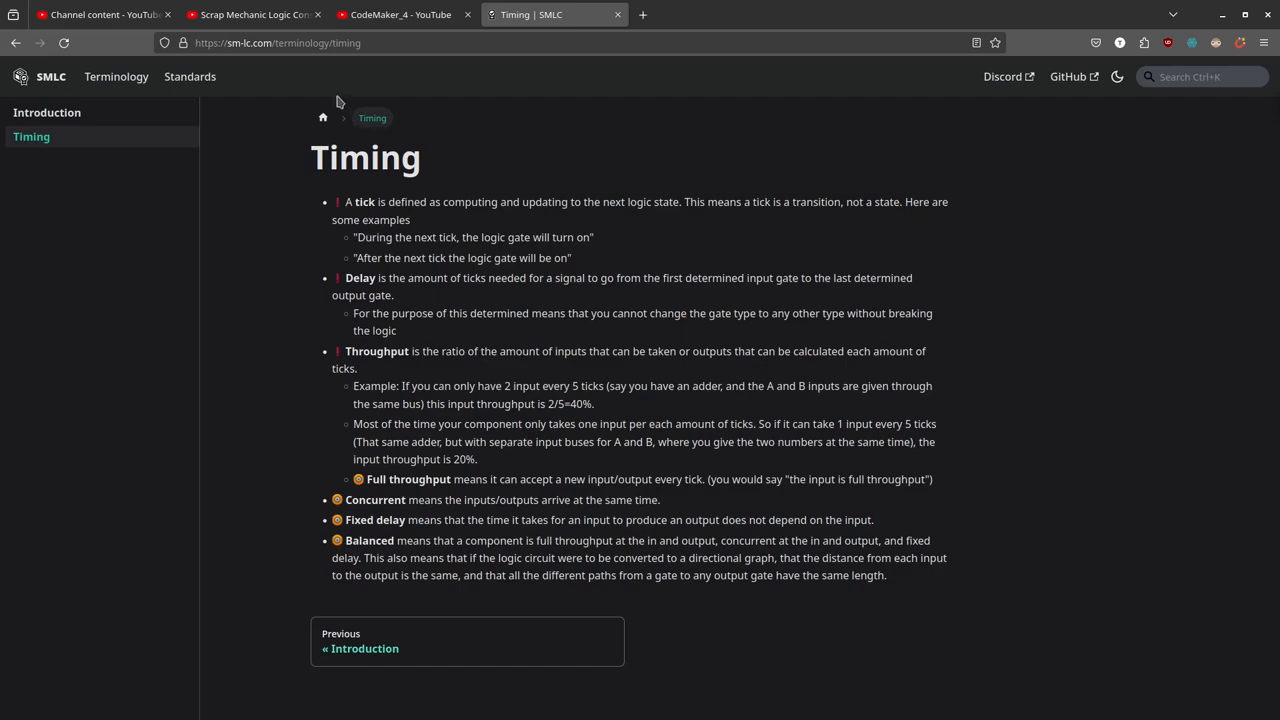
pyautogui.moveTo(320, 14)
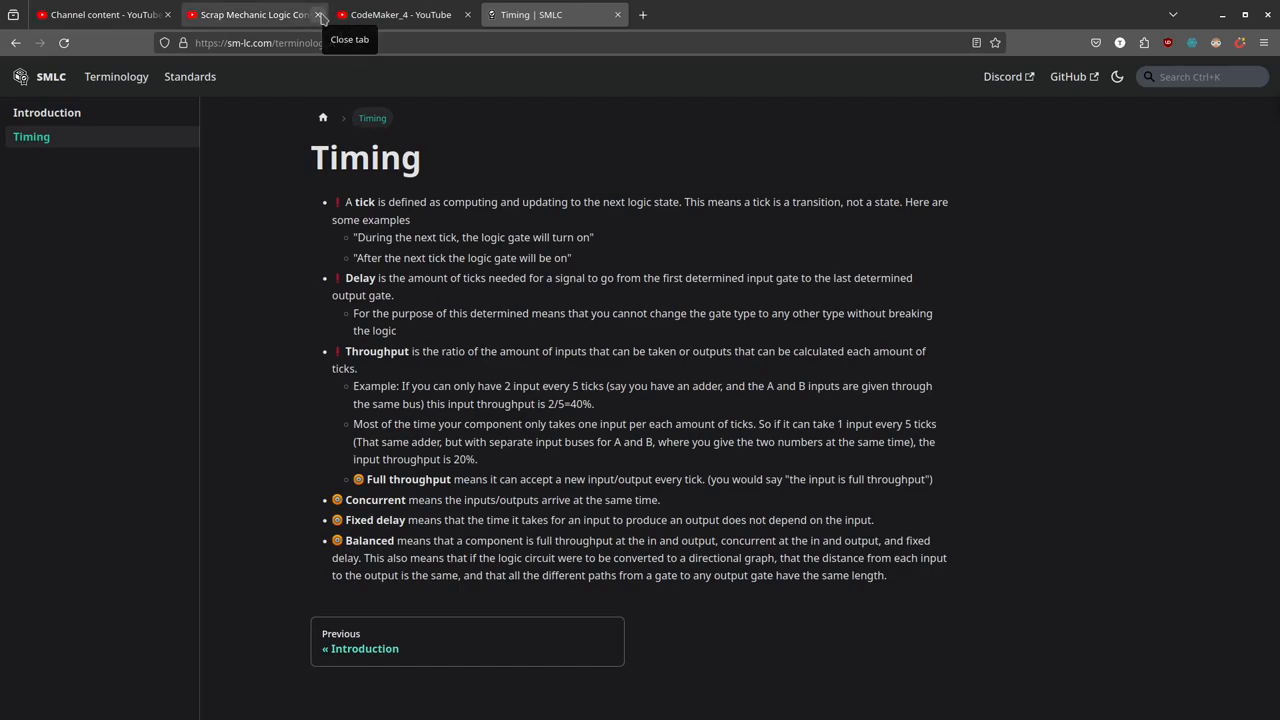
# Step: Switch between the SMLC and CodeMaker_4 channel tabs, ending on CodeMaker_4 (1.11K subscribers)
pyautogui.click(253, 14)
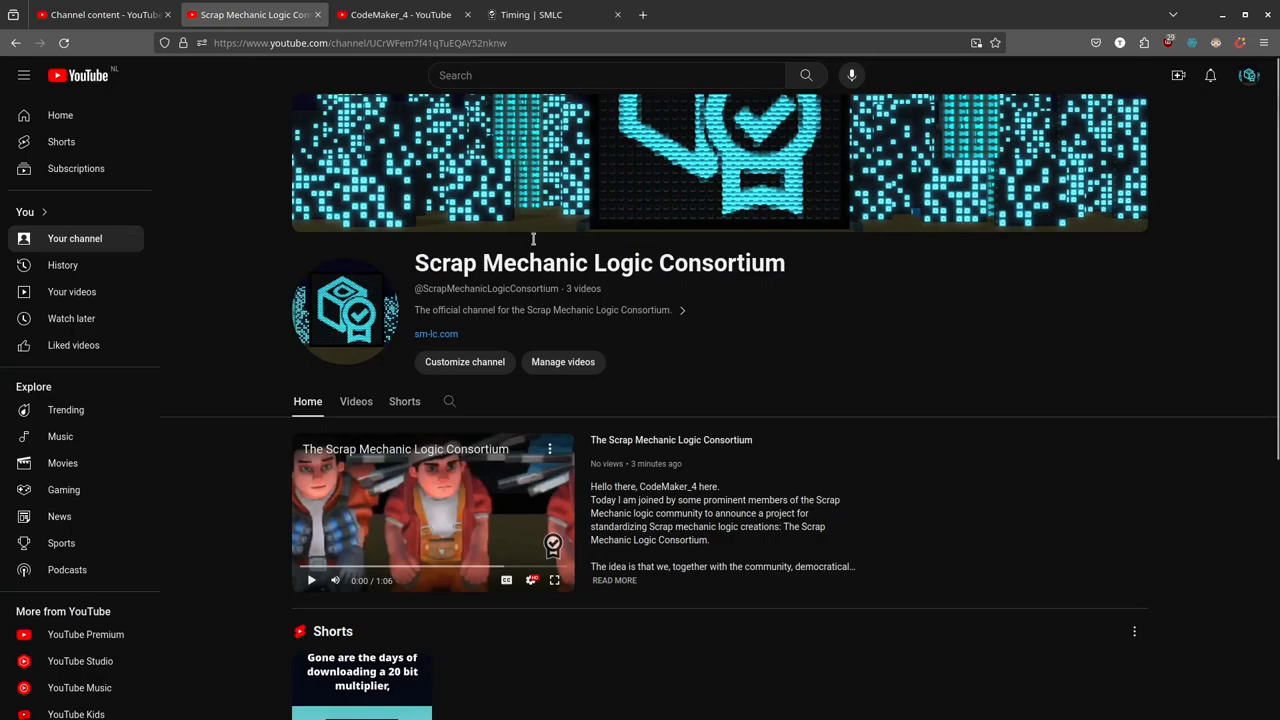
pyautogui.click(400, 14)
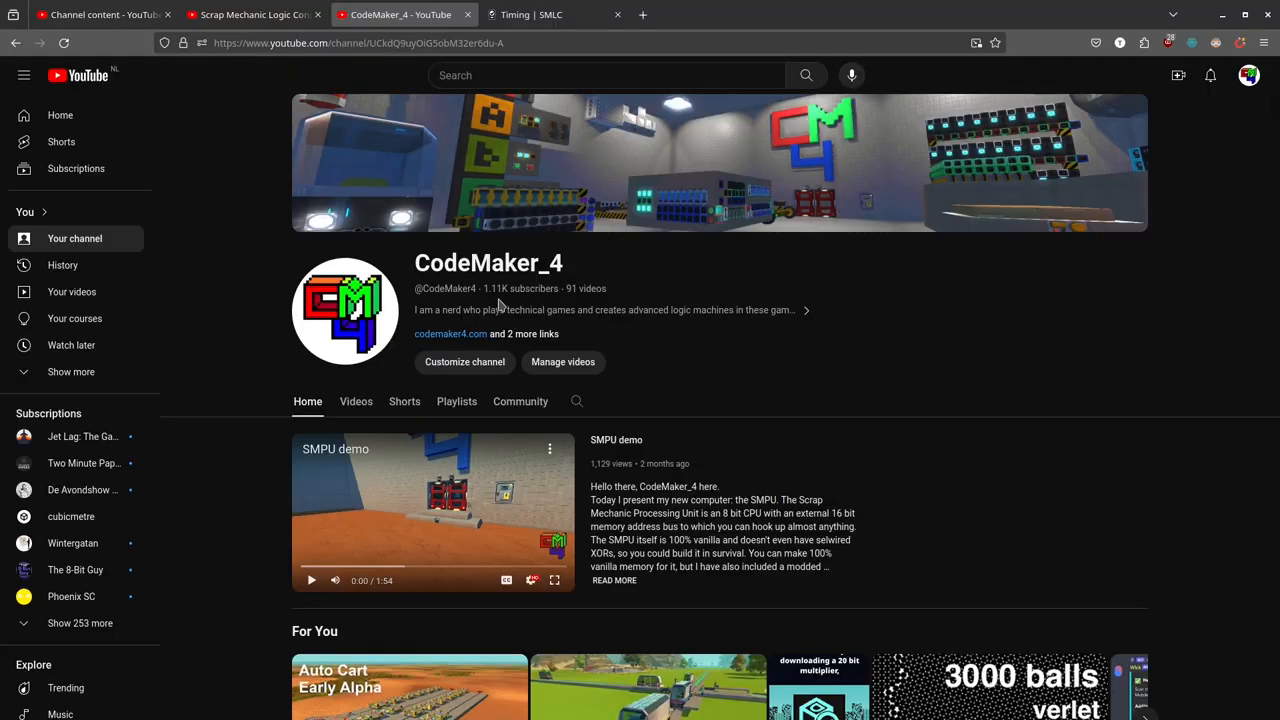
pyautogui.click(250, 14)
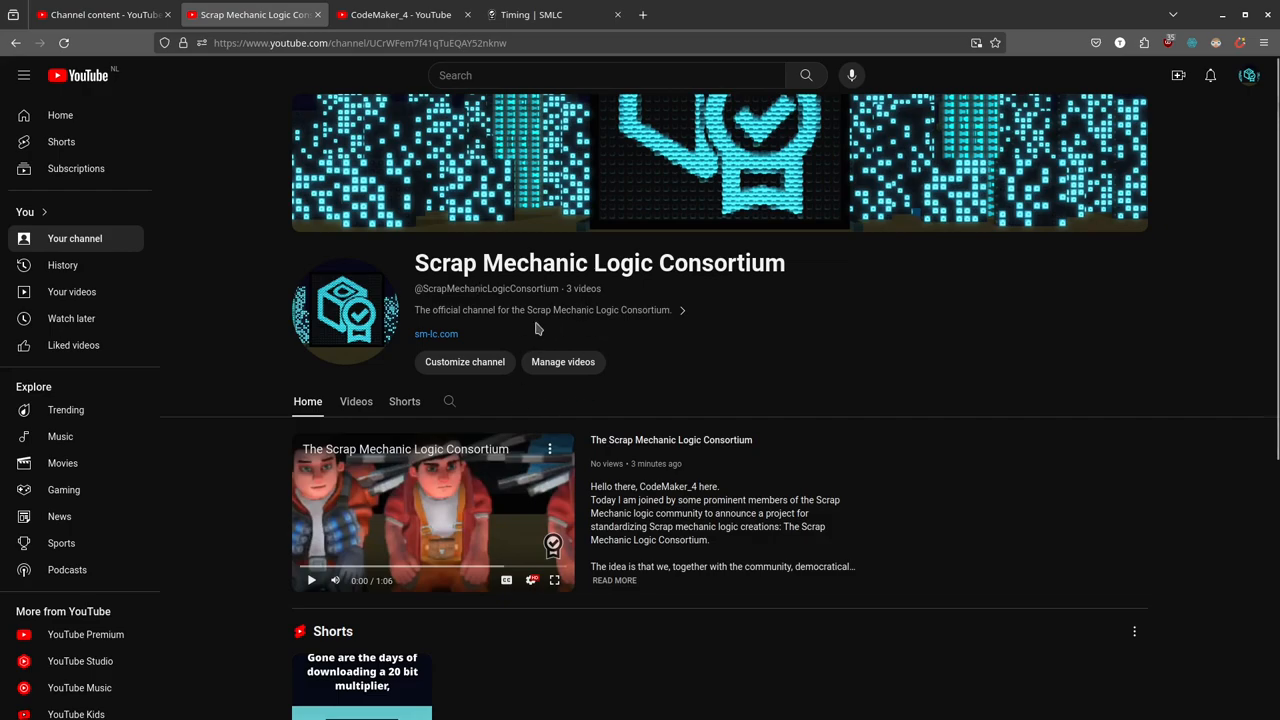
pyautogui.moveTo(462, 258)
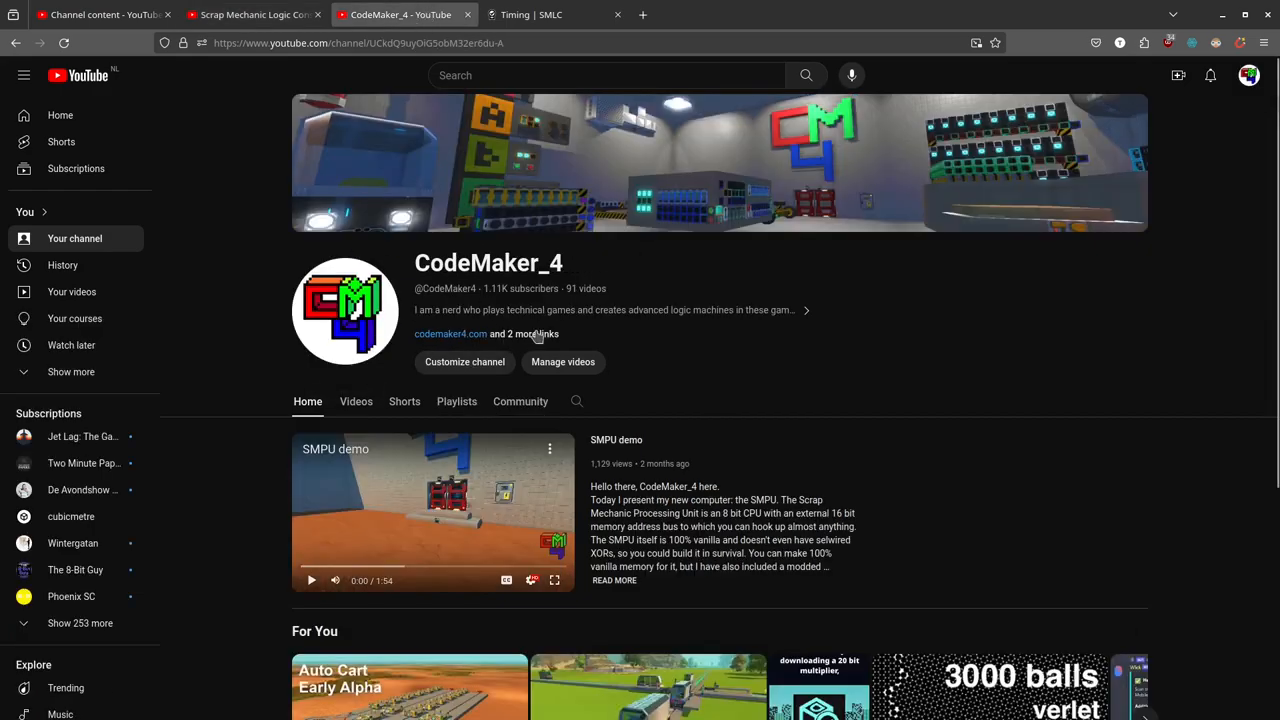
pyautogui.click(250, 14)
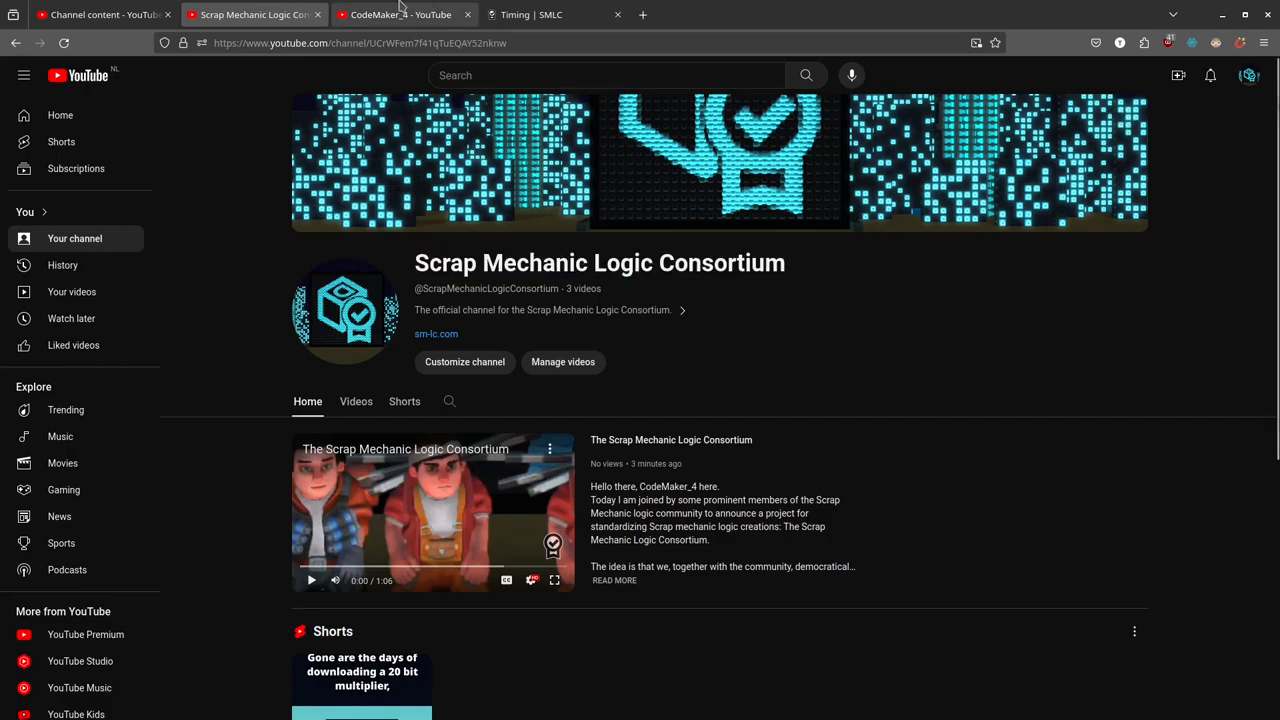
pyautogui.click(400, 14)
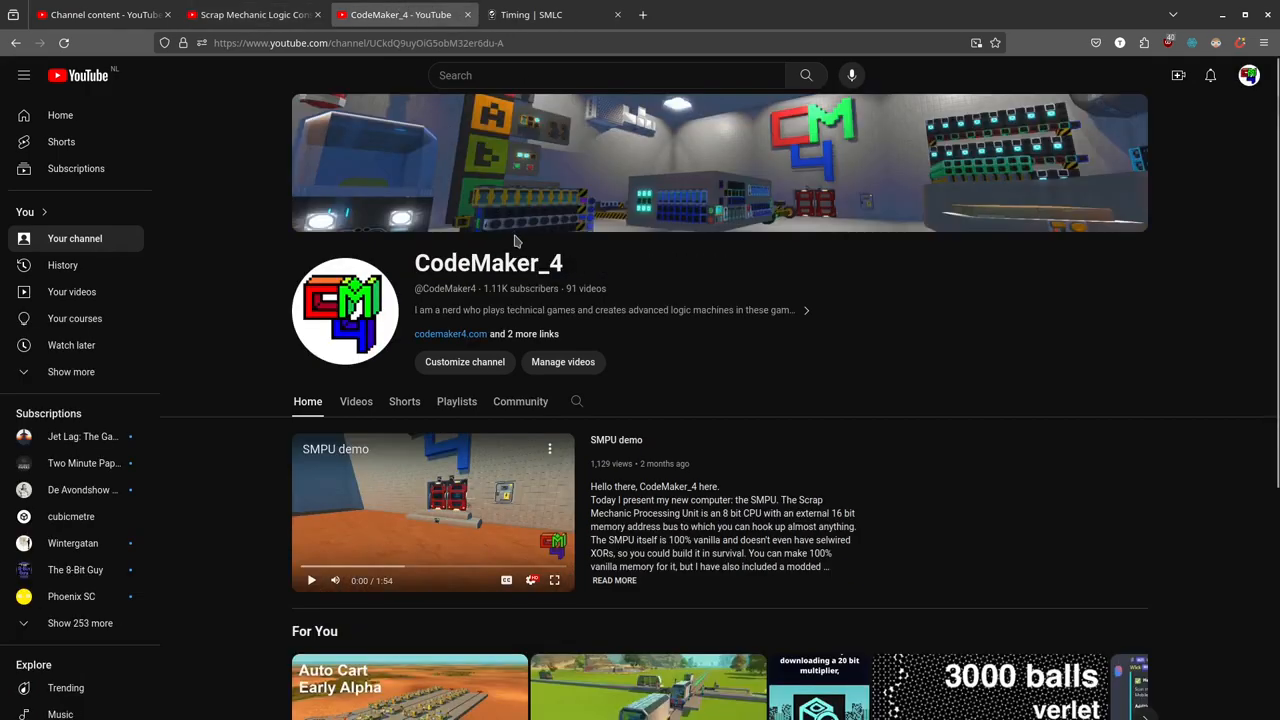
pyautogui.moveTo(563, 361)
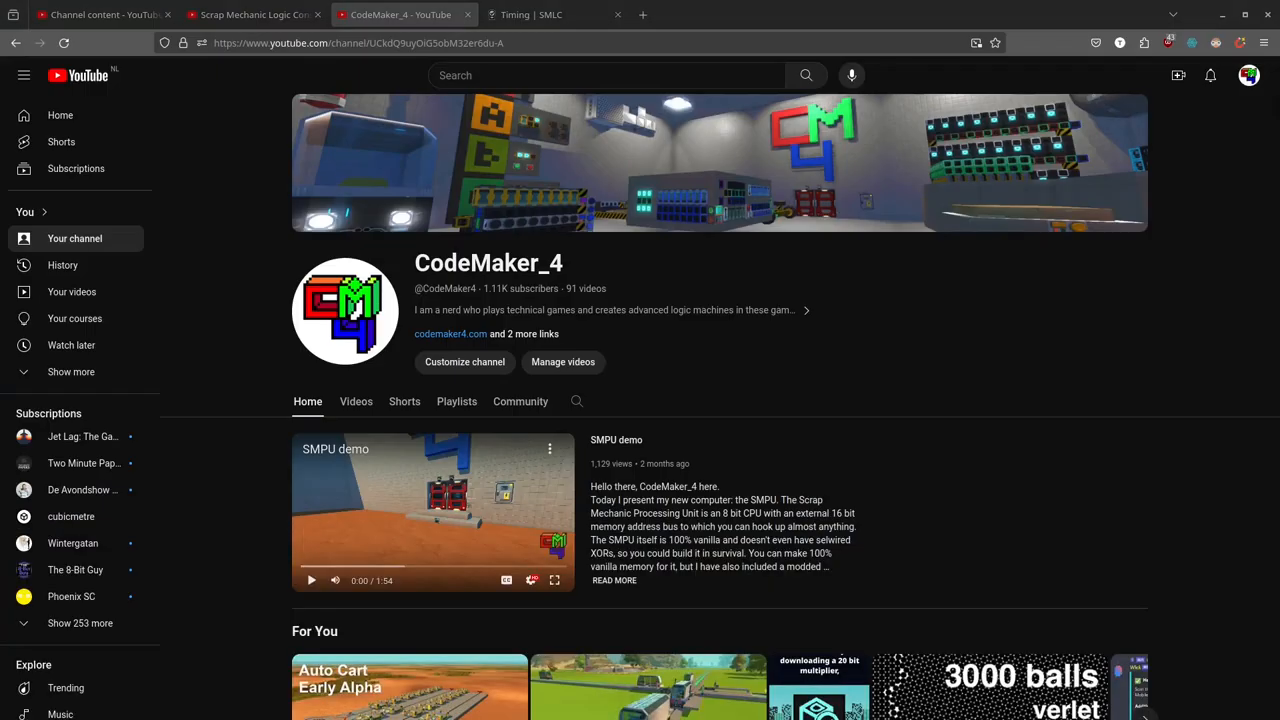
pyautogui.moveTo(775, 410)
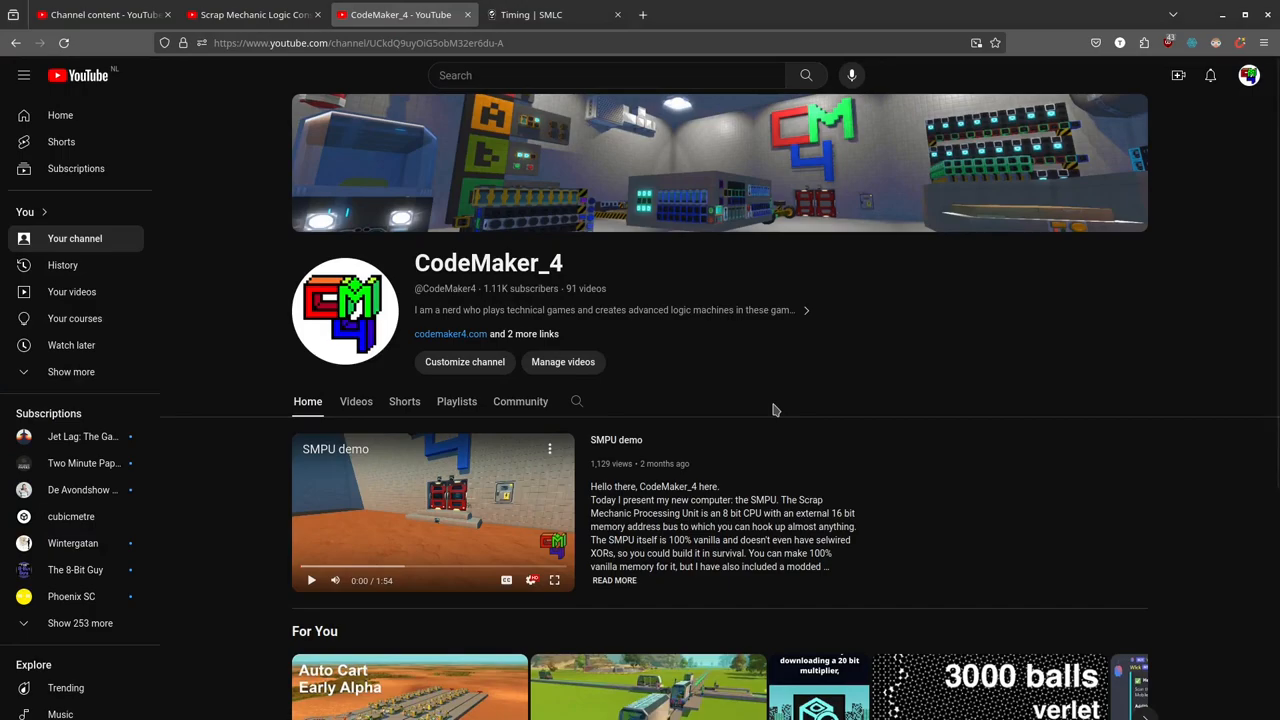
pyautogui.moveTo(920, 374)
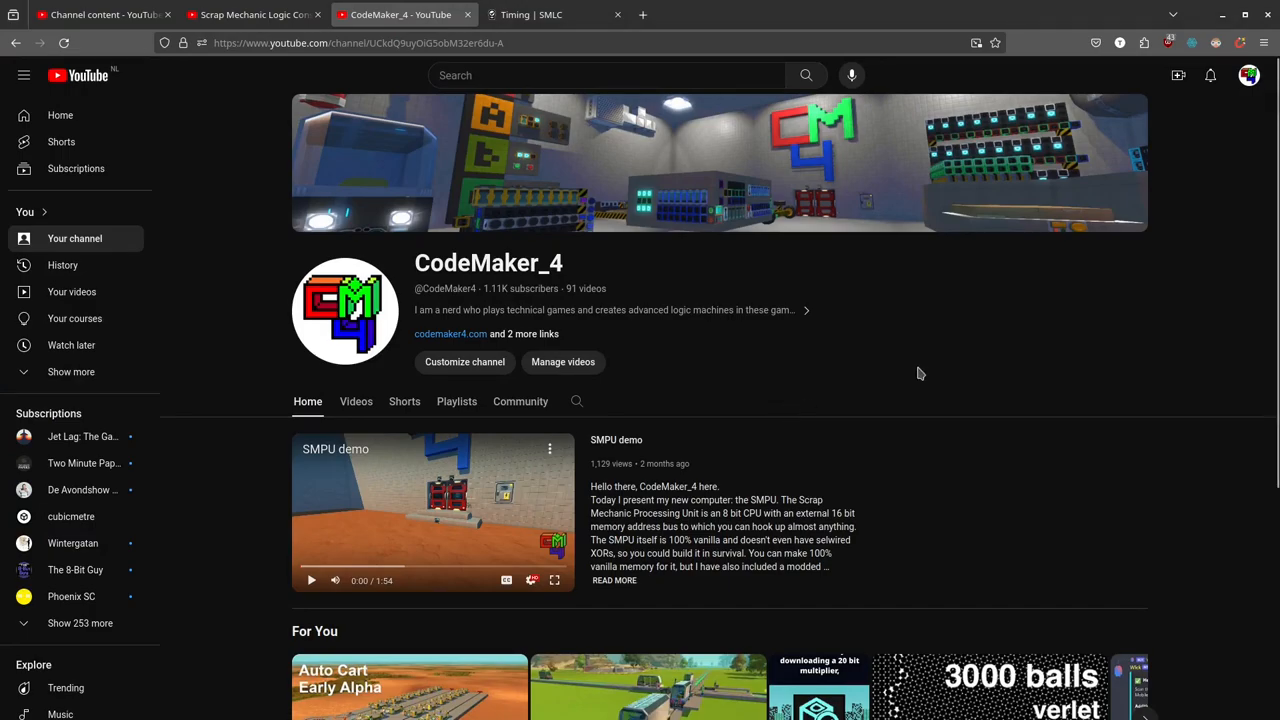